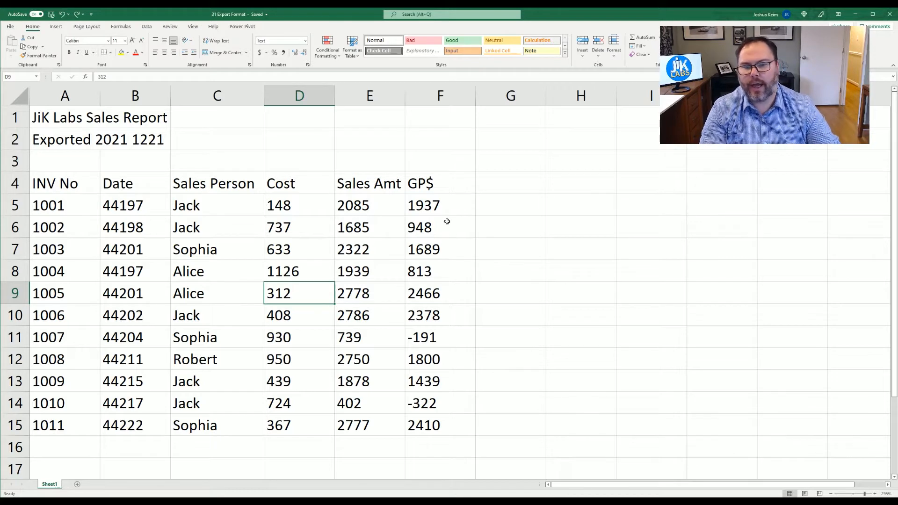
{"action": "mouse_move", "coordinate": [305, 186]}
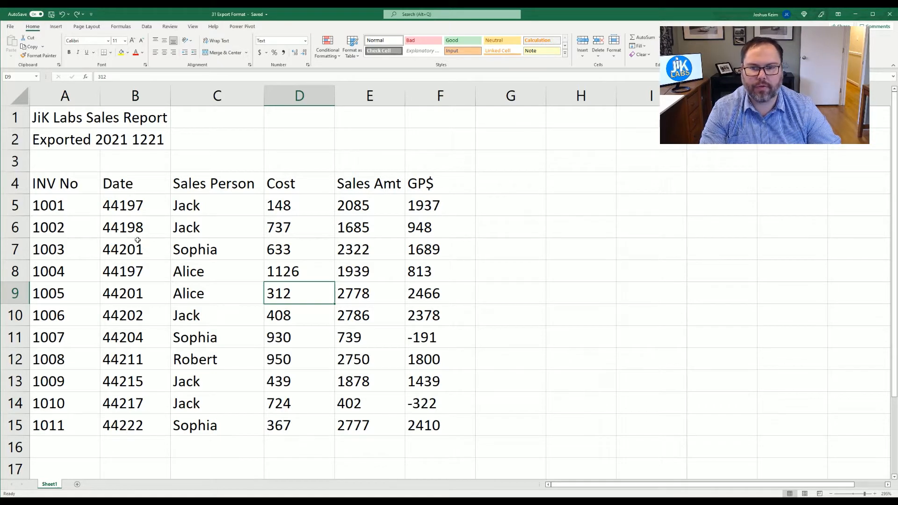
{"action": "mouse_move", "coordinate": [140, 236]}
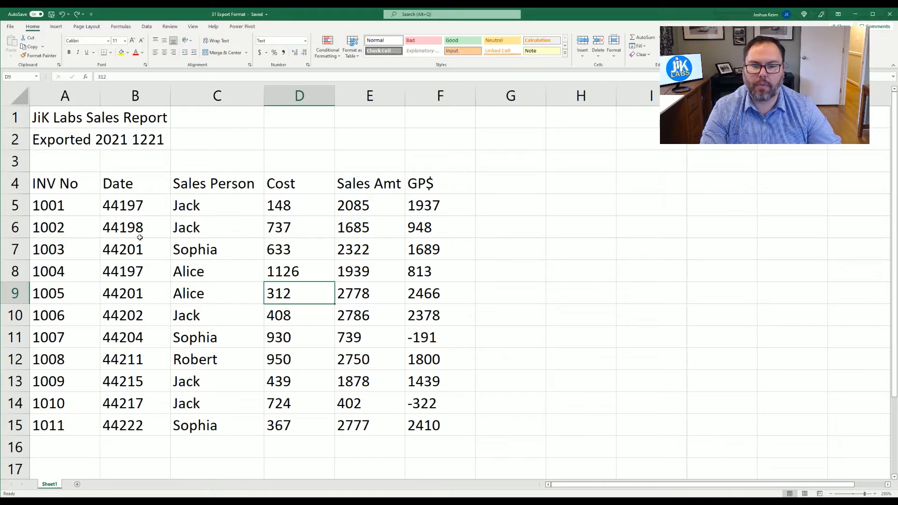
Step: Add a GP% heading in G4 and enter =F5/E5 in G5, which displays as literal text
{"action": "left_click", "coordinate": [510, 184]}
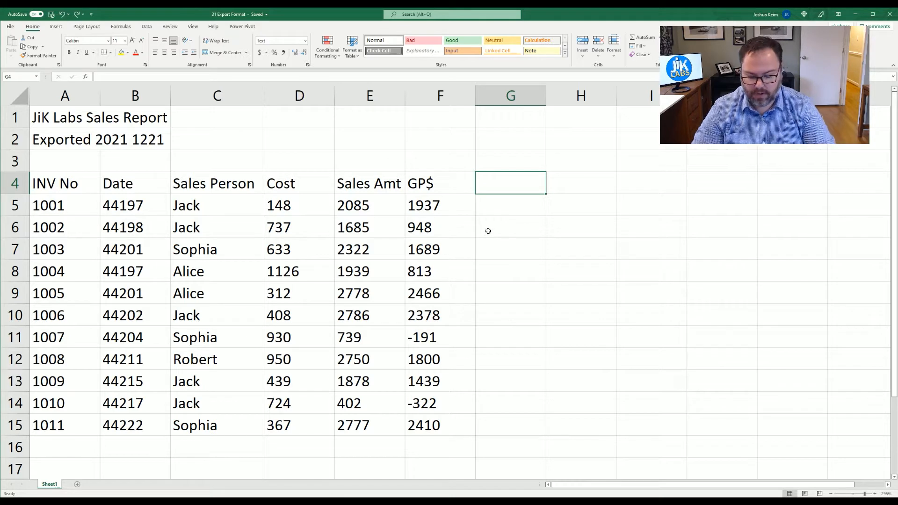
{"action": "type", "text": "GP%"}
{"action": "left_click", "coordinate": [511, 205]}
{"action": "type", "text": "="}
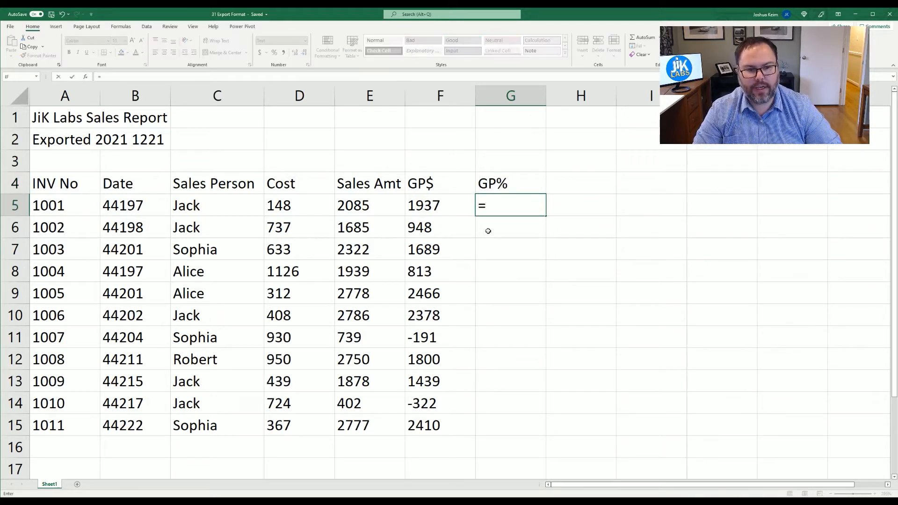
{"action": "left_click", "coordinate": [440, 205]}
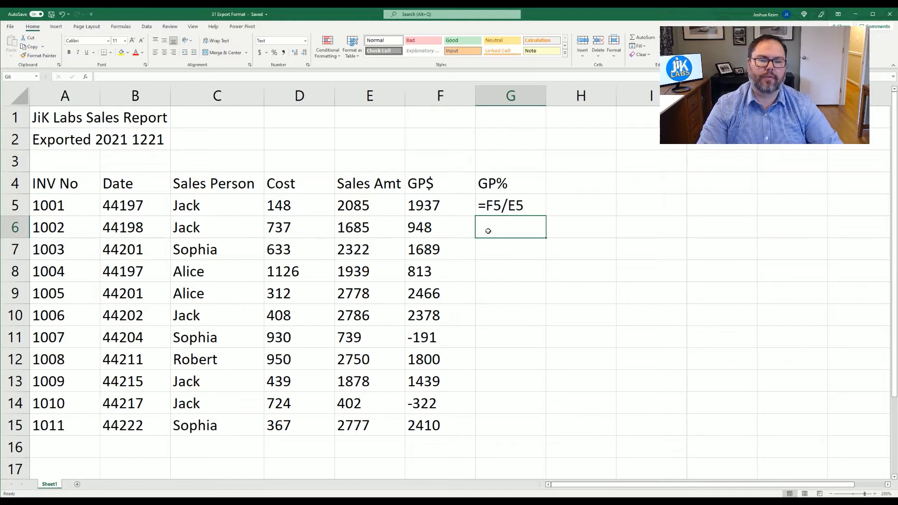
{"action": "left_click", "coordinate": [510, 205]}
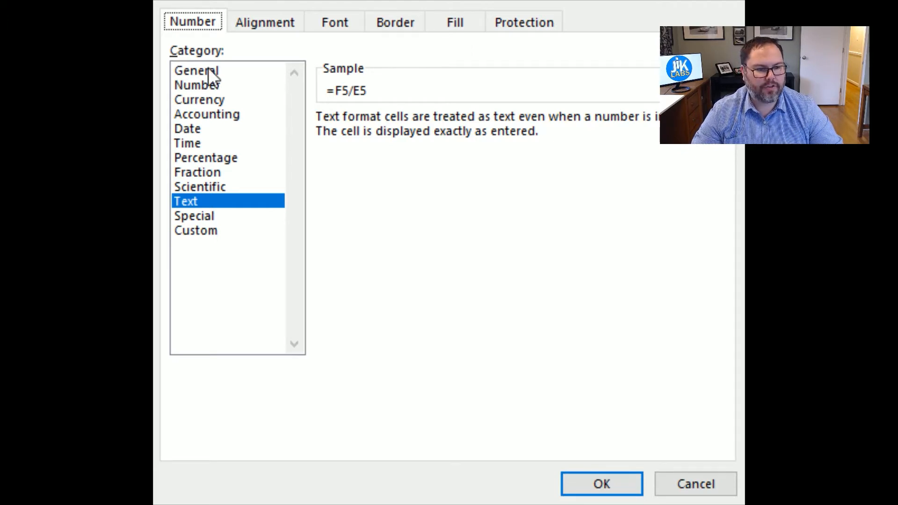
Step: Set G5 to General format and re-commit it so the formula returns 0.929017
{"action": "left_click", "coordinate": [196, 70]}
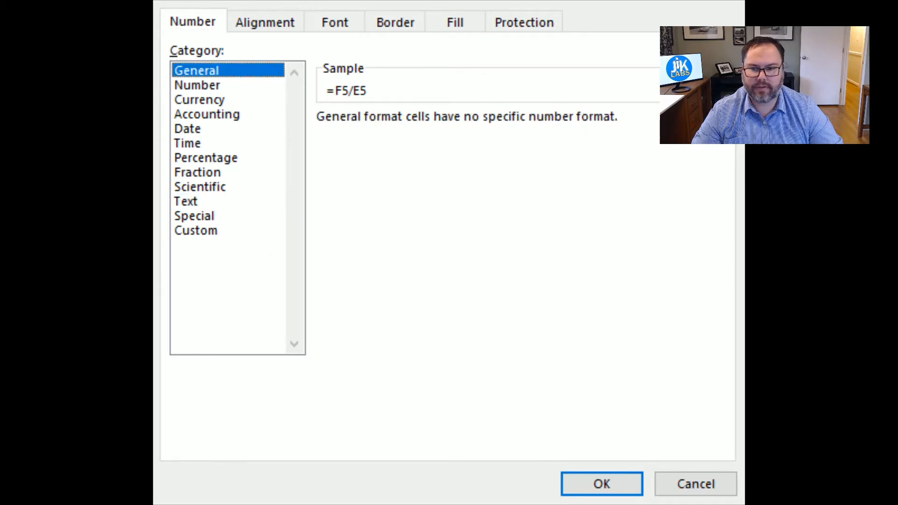
{"action": "left_click", "coordinate": [696, 497]}
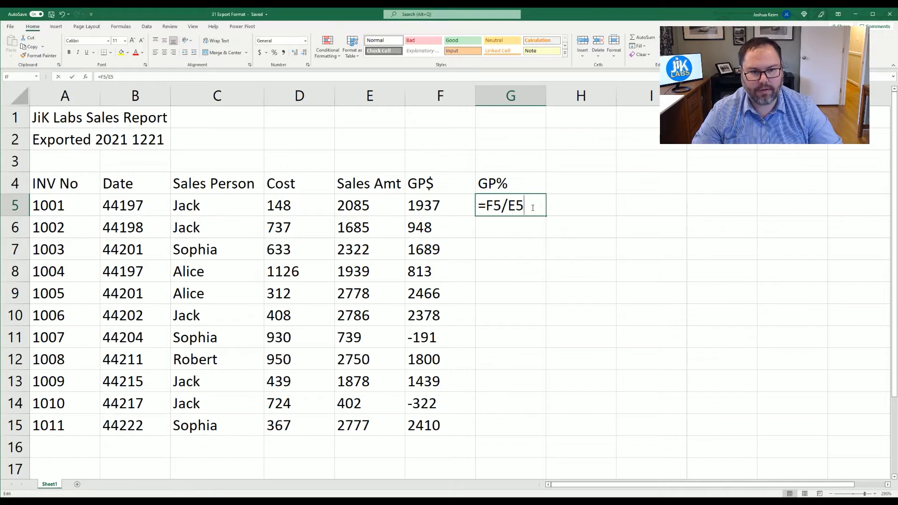
{"action": "key", "text": "Enter"}
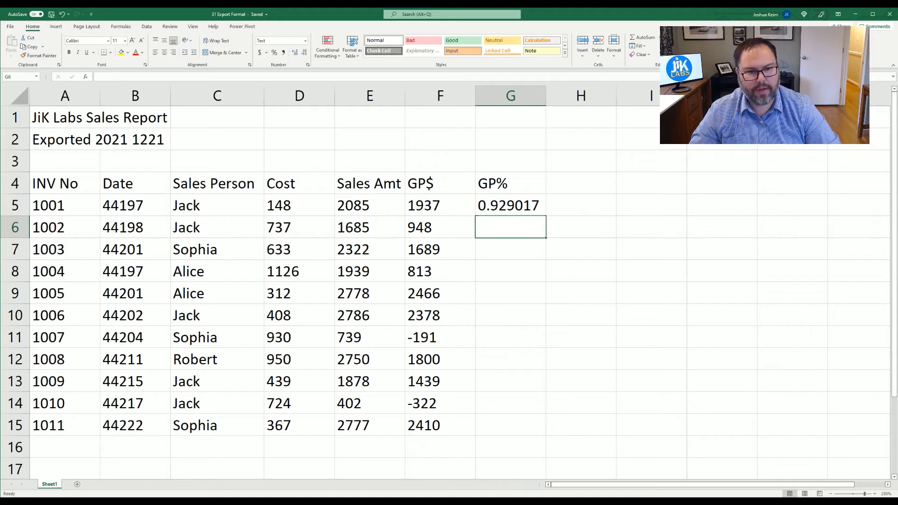
Step: Fill the GP% formula from G5 down through G15 so every invoice shows a ratio
{"action": "type", "text": "=F6/E6"}
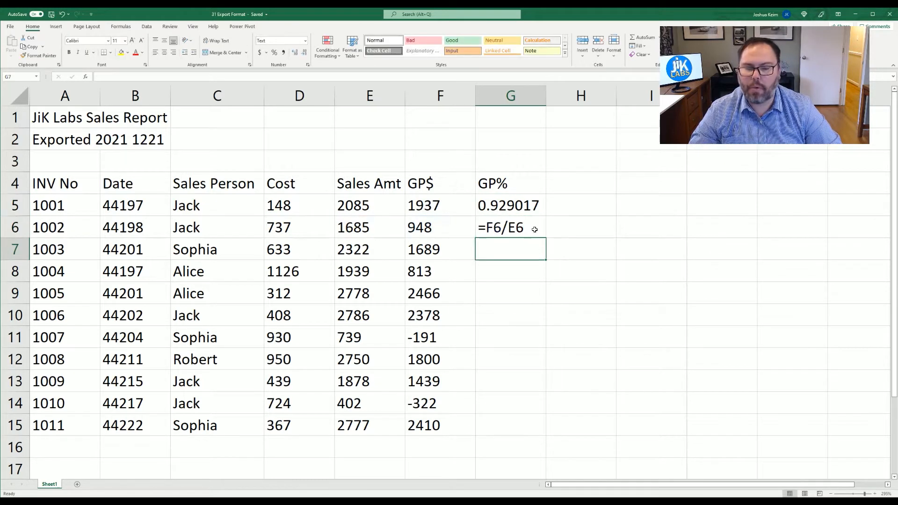
{"action": "left_click", "coordinate": [511, 227]}
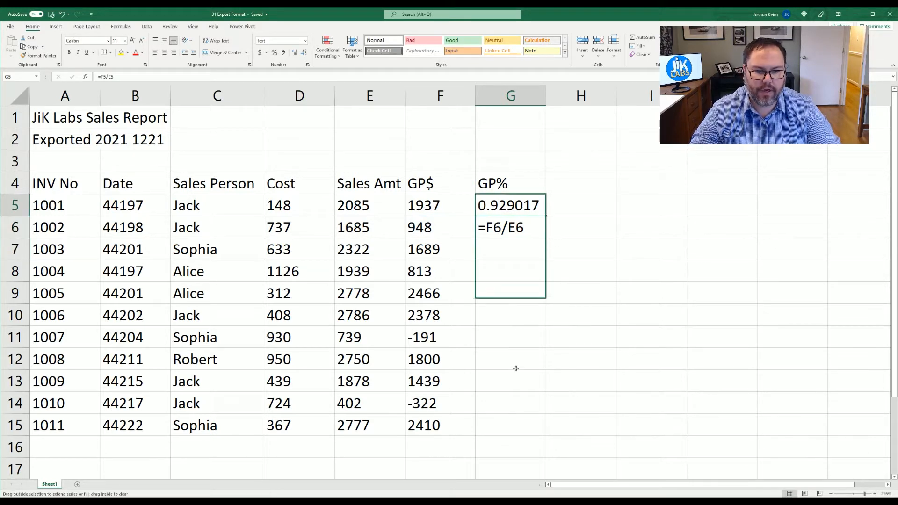
{"action": "left_click_drag", "start_coordinate": [510, 205], "coordinate": [510, 424]}
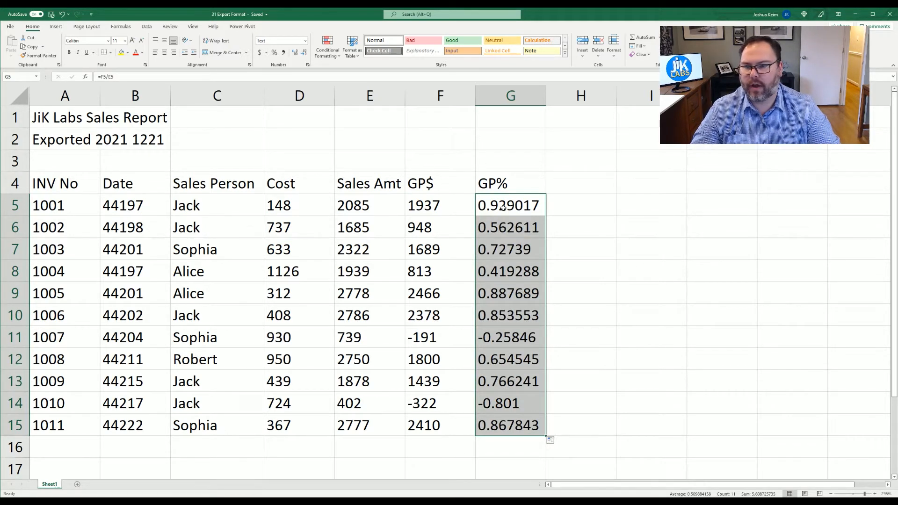
{"action": "left_click", "coordinate": [509, 205]}
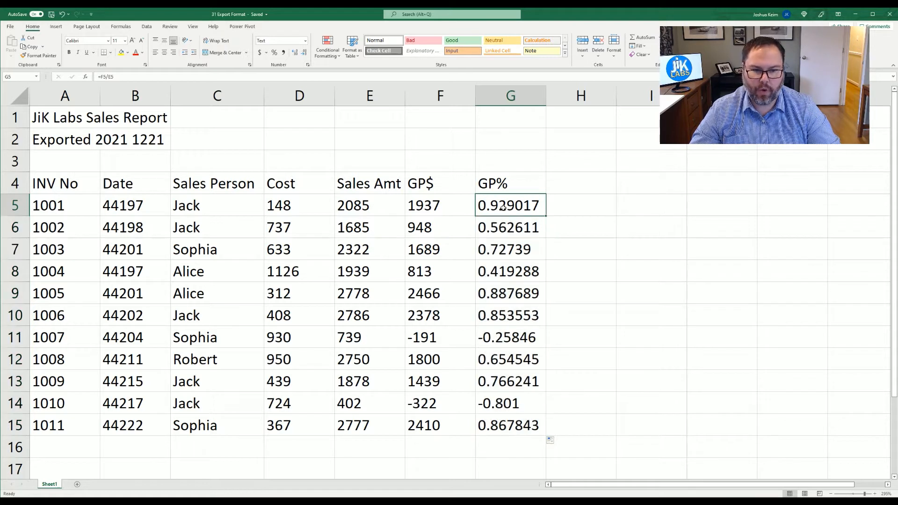
{"action": "mouse_move", "coordinate": [123, 368]}
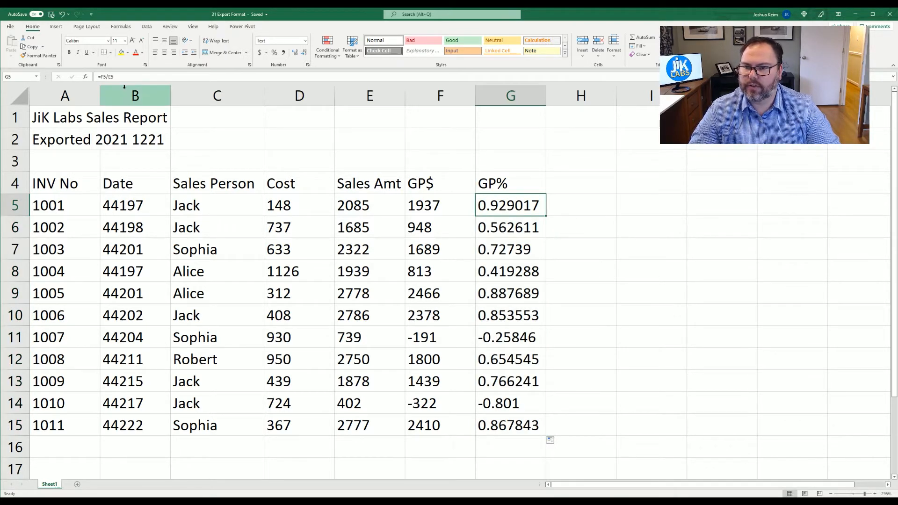
Step: Format the whole Date column as Date with the 03/14/12 (mm/dd/yy) style
{"action": "left_click", "coordinate": [135, 96]}
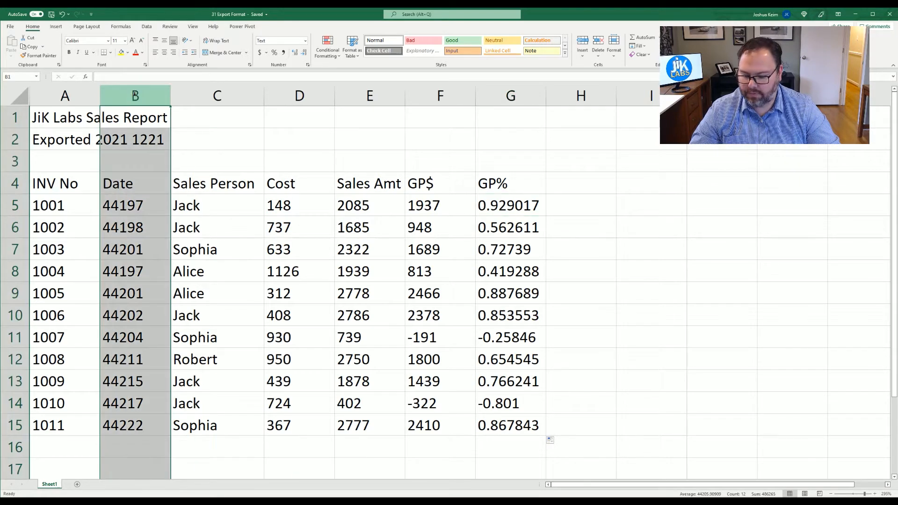
{"action": "key", "text": "Ctrl+1"}
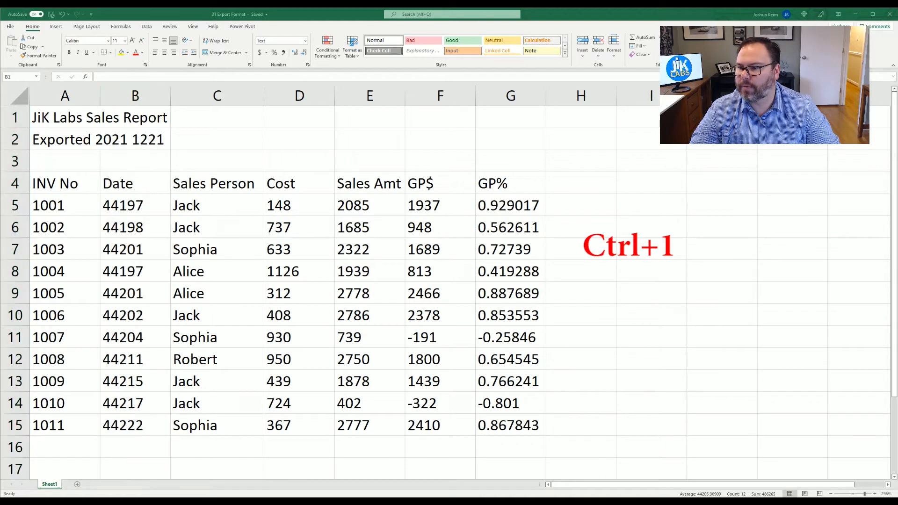
{"action": "key", "text": "Ctrl+1"}
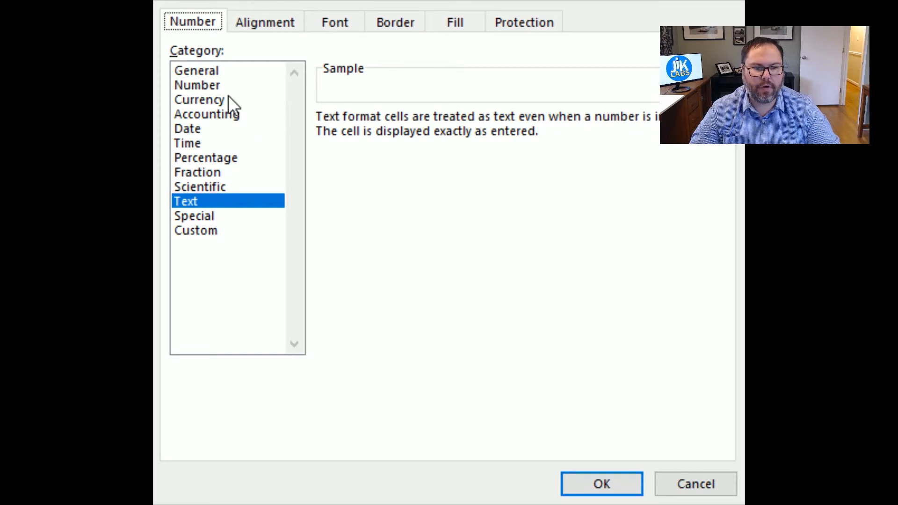
{"action": "left_click", "coordinate": [188, 128]}
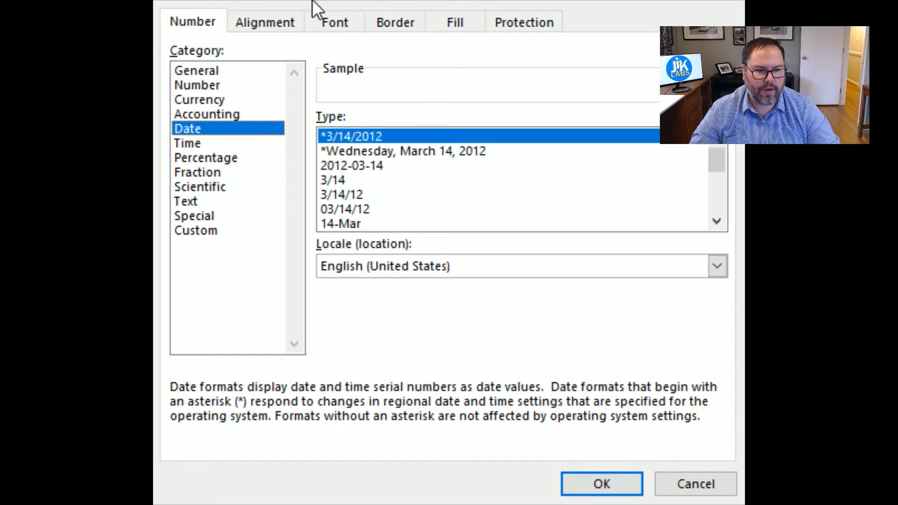
{"action": "left_click", "coordinate": [344, 210]}
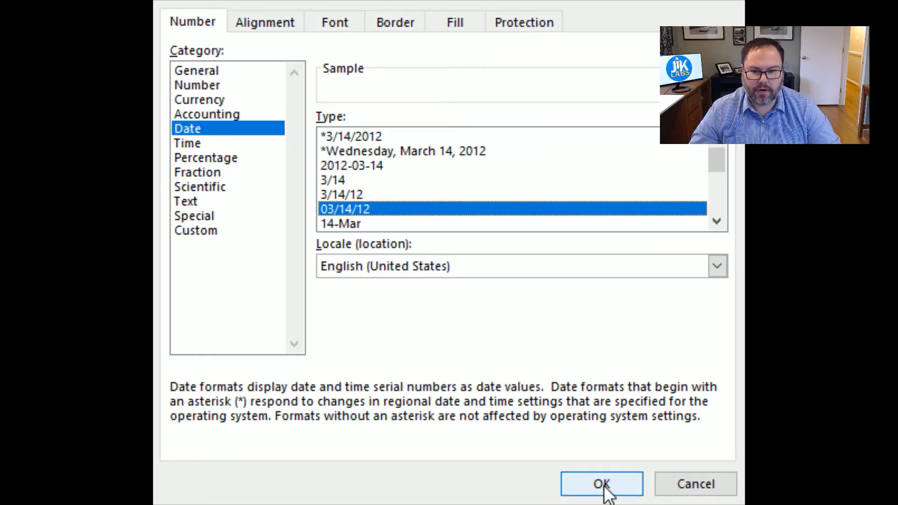
{"action": "left_click", "coordinate": [601, 496]}
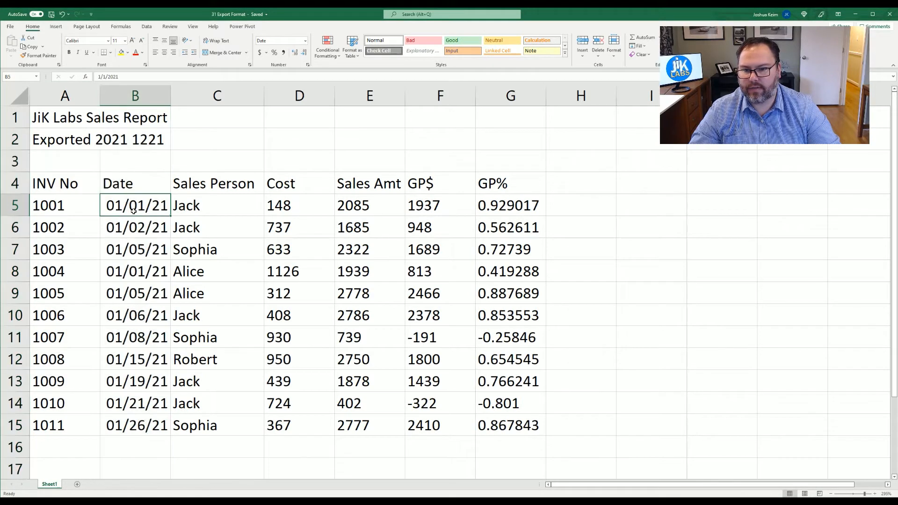
{"action": "mouse_move", "coordinate": [123, 178]}
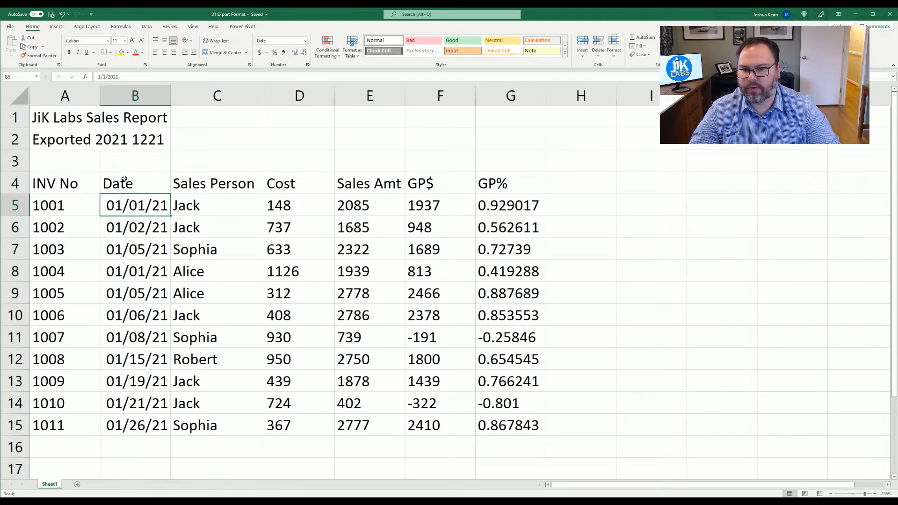
{"action": "mouse_move", "coordinate": [189, 343]}
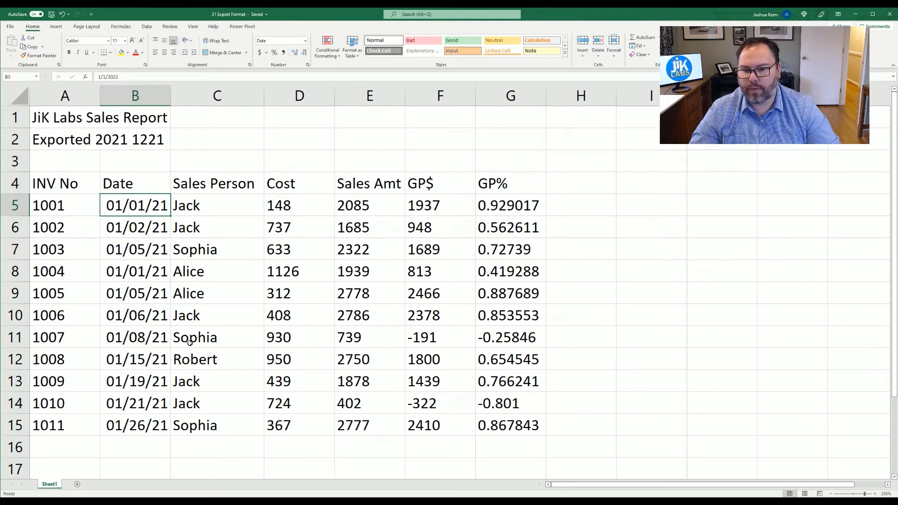
Step: Select the Cost, Sales Amt and GP$ columns for currency, then enter =sum(D5:F5) in H5
{"action": "left_click_drag", "start_coordinate": [300, 95], "coordinate": [440, 96]}
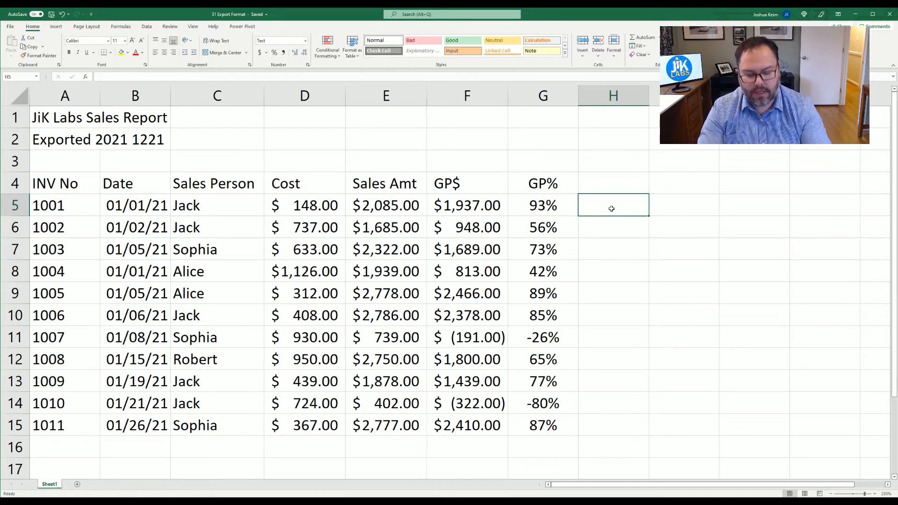
{"action": "type", "text": "="}
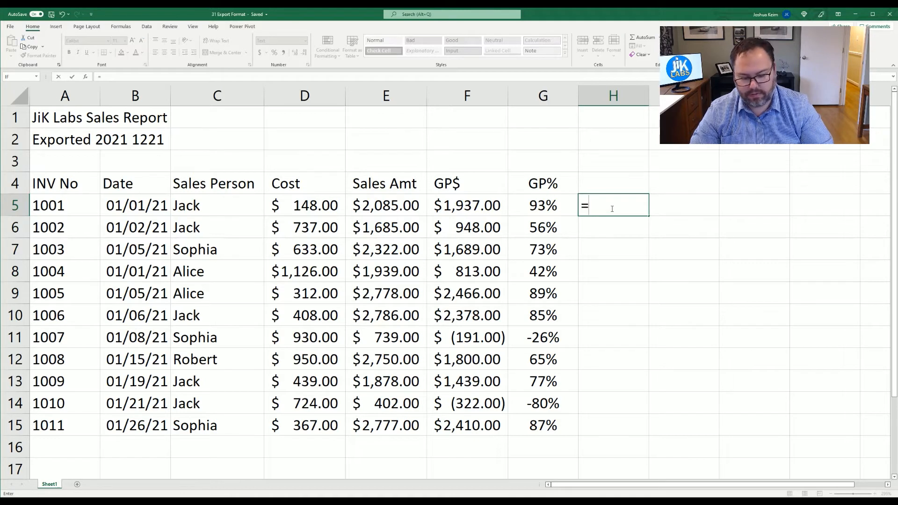
{"action": "type", "text": "su"}
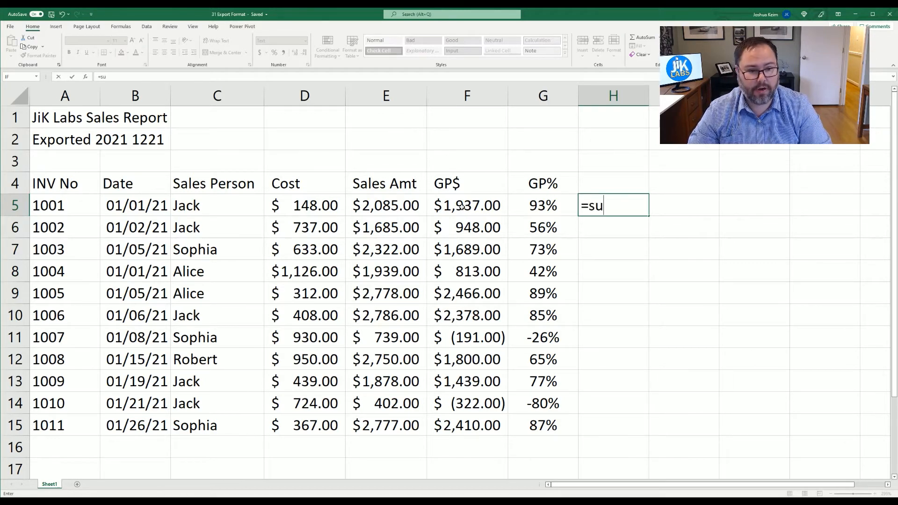
{"action": "type", "text": "m(D5:F5"}
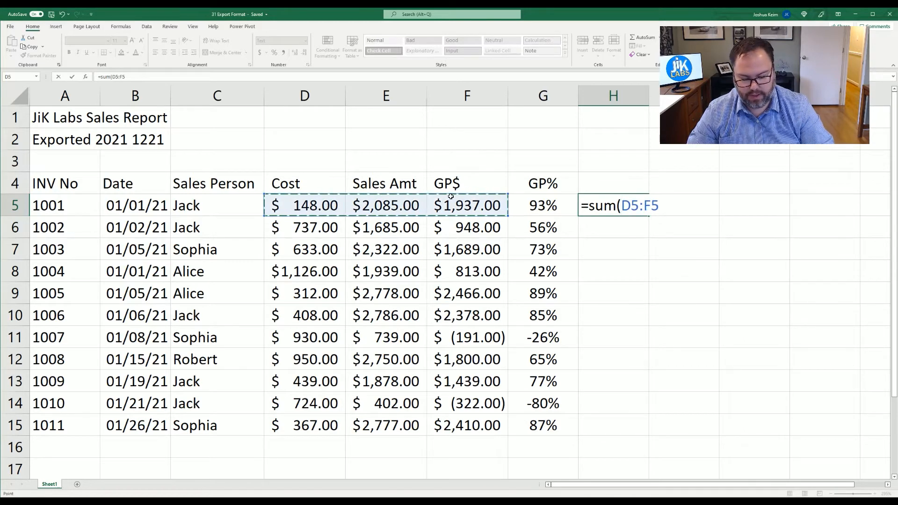
{"action": "type", "text": ")"}
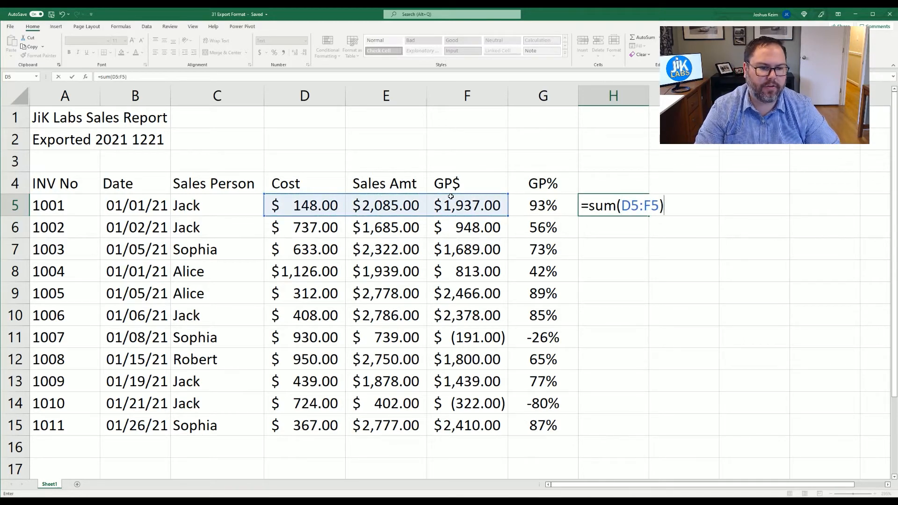
{"action": "key", "text": "Enter"}
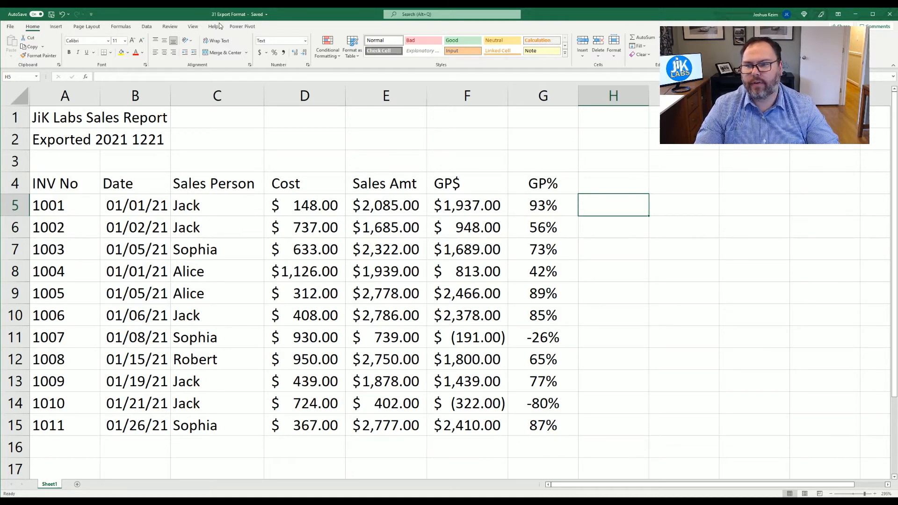
Step: Reset every cell on the worksheet to General format via Format Cells
{"action": "left_click", "coordinate": [16, 96]}
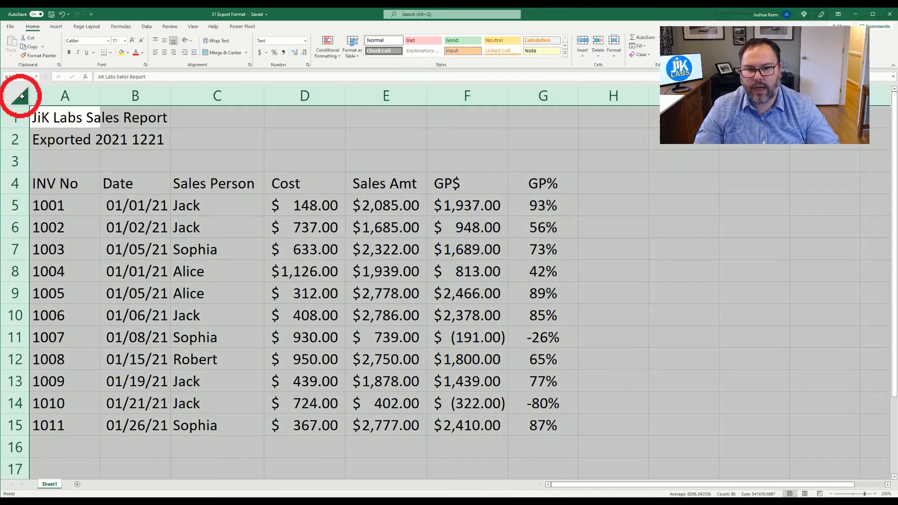
{"action": "key", "text": "Ctrl+1"}
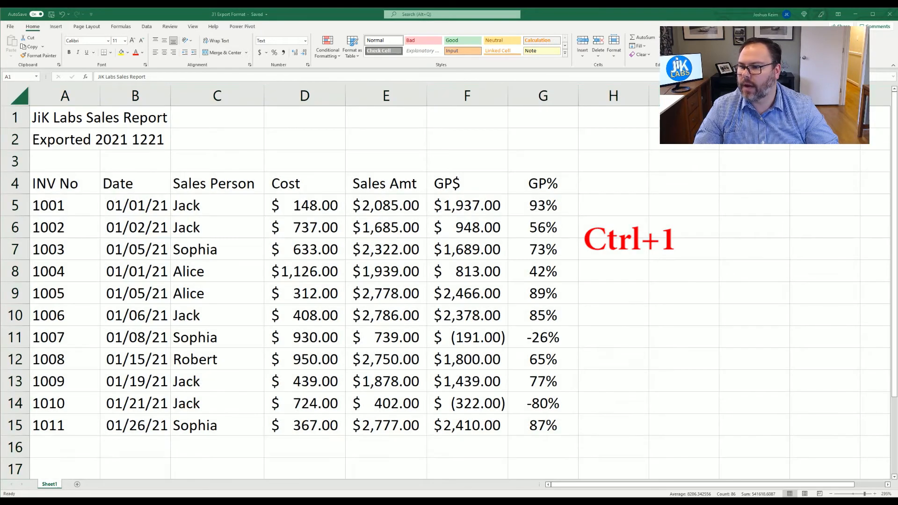
{"action": "key", "text": "Ctrl+1"}
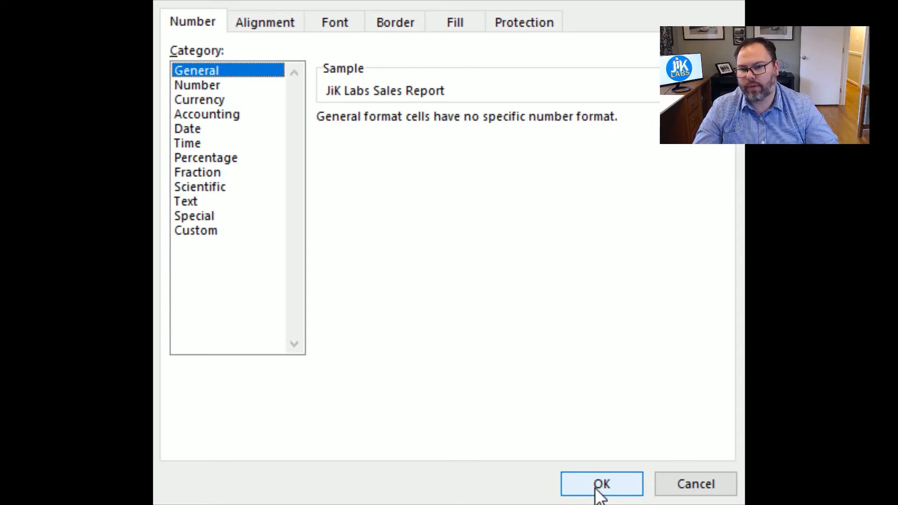
{"action": "left_click", "coordinate": [599, 484]}
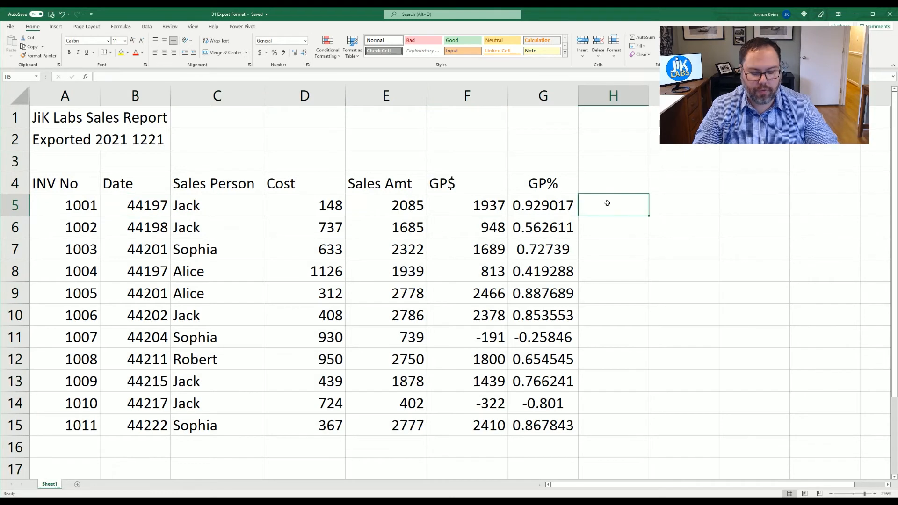
{"action": "type", "text": "=sum("}
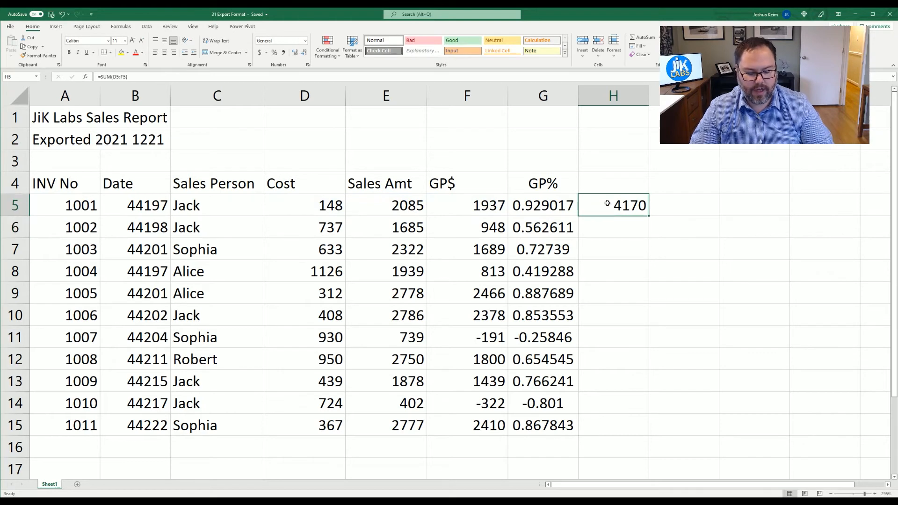
{"action": "key", "text": "Delete"}
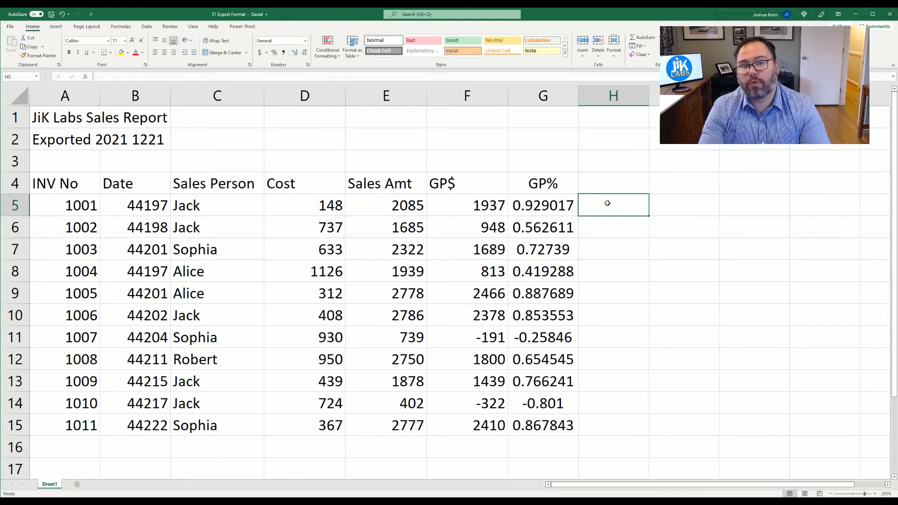